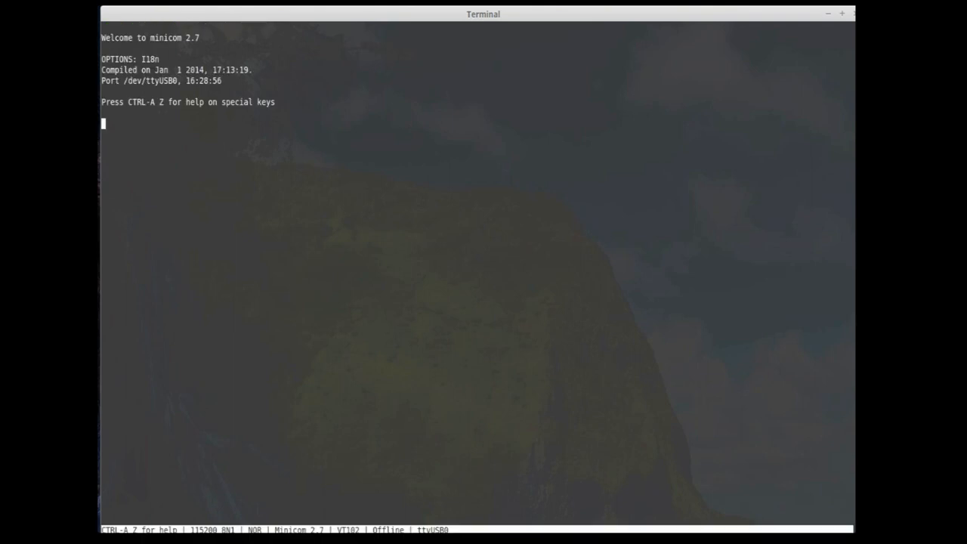
Connect Minicom to /dev/ttyUSB0 and watch the Colibri T20 bootloader log.
key("ctrl+a o")
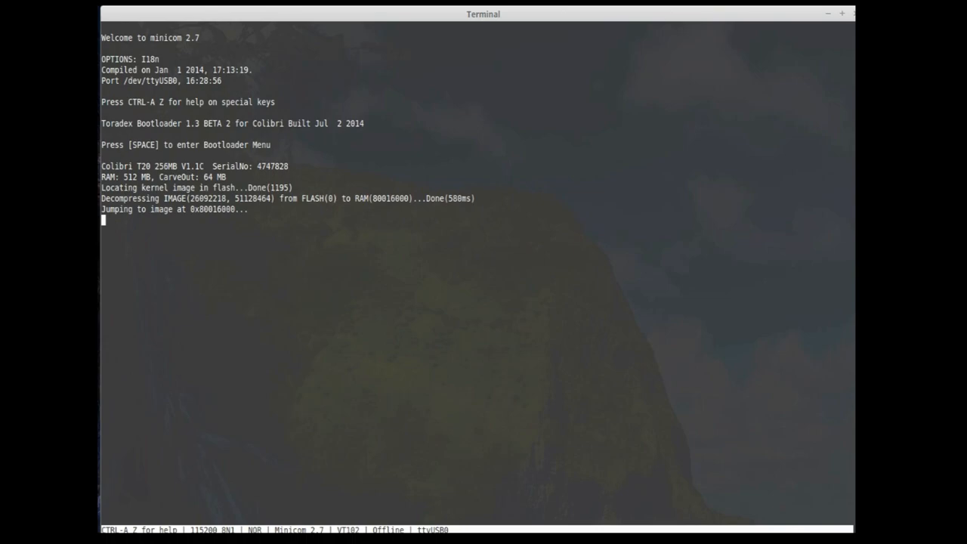
Interrupt boot into eBoot command prompt mode (x) and list commands with help.
key("space")
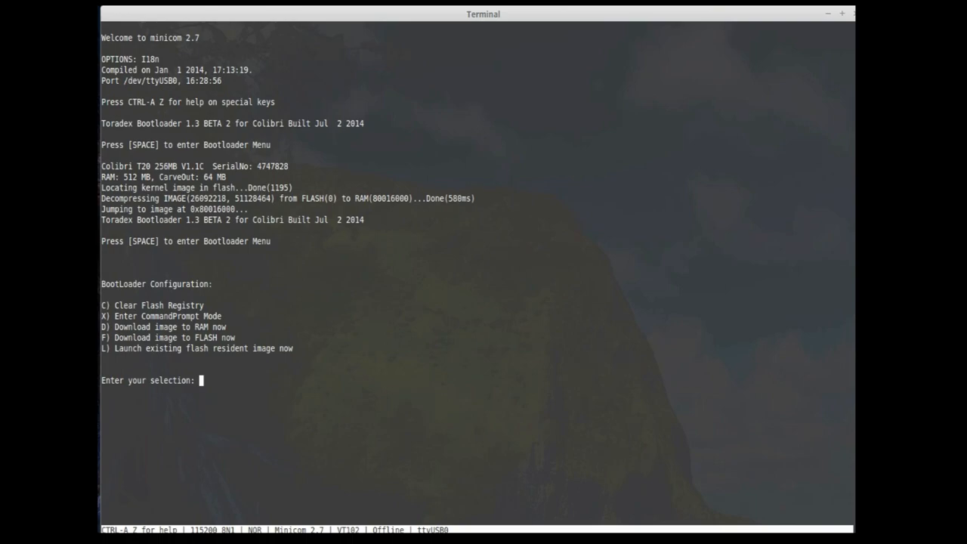
type("x")
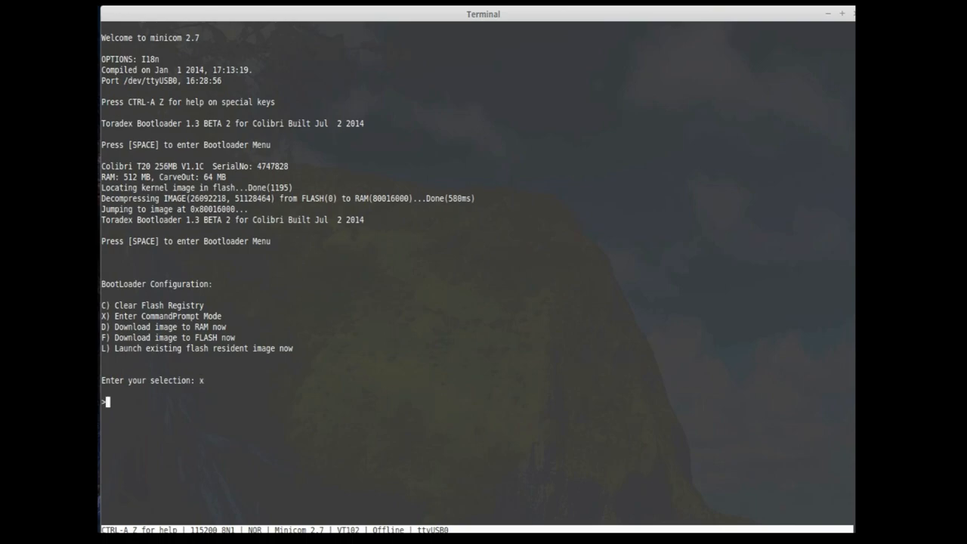
type("help")
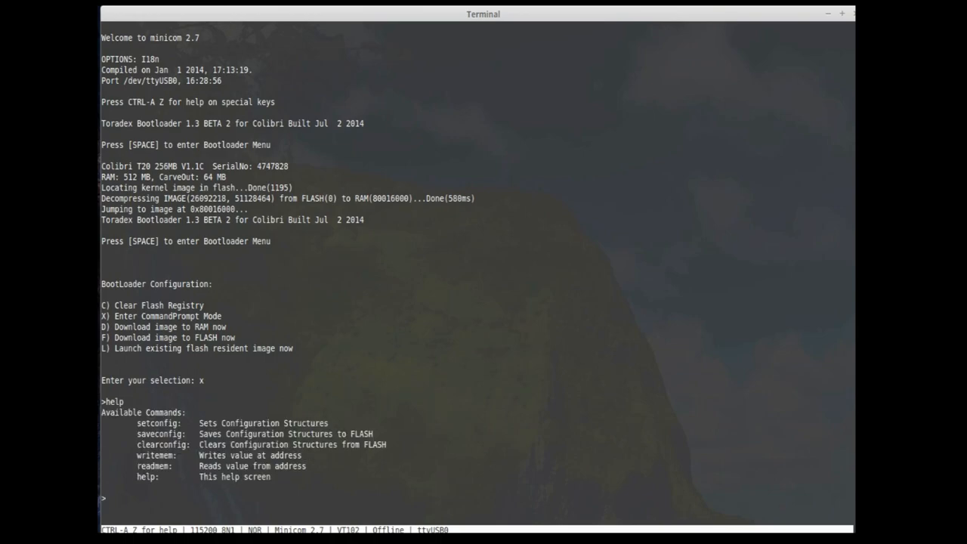
type("set")
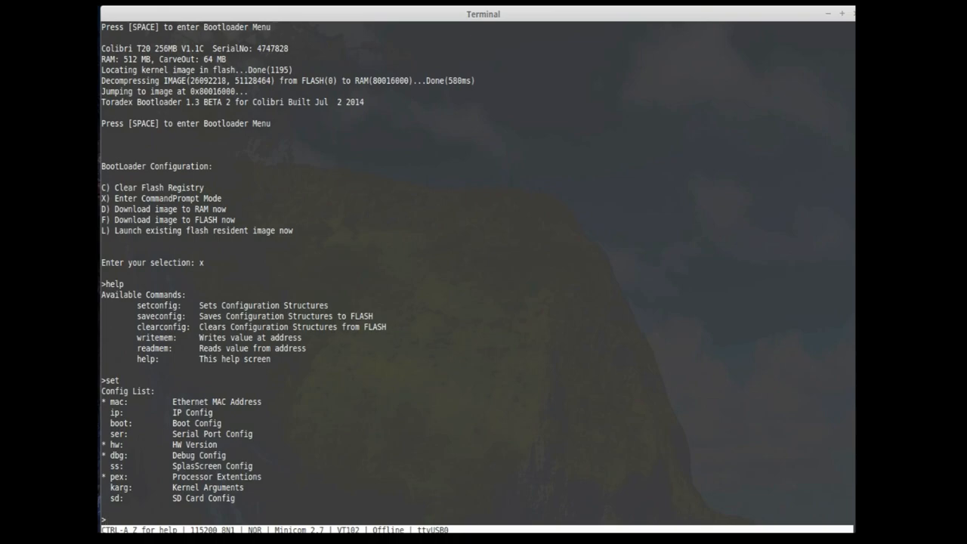
List bootloader configs and show debug settings: dbg.serial 0, dbg.regread 1, dbg.regwrite 1.
type("set")
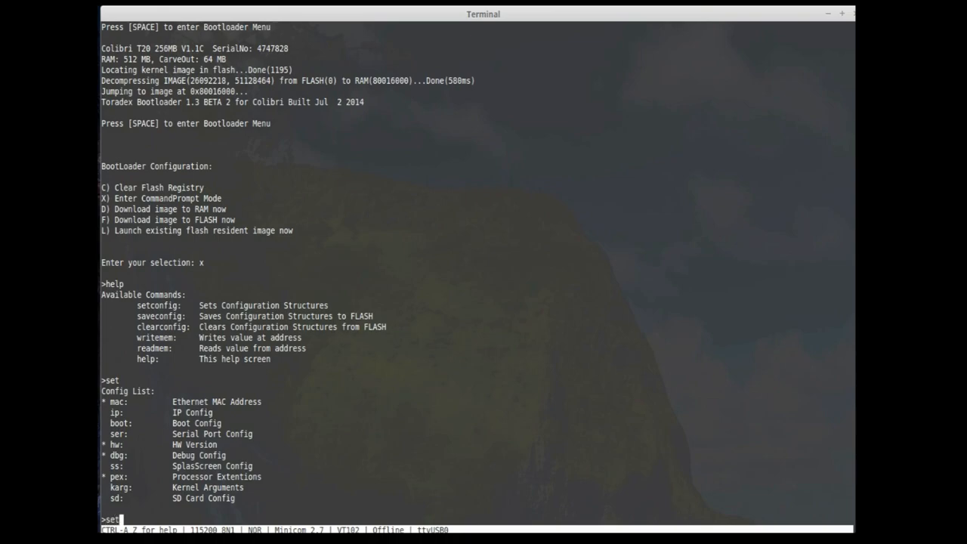
type("c")
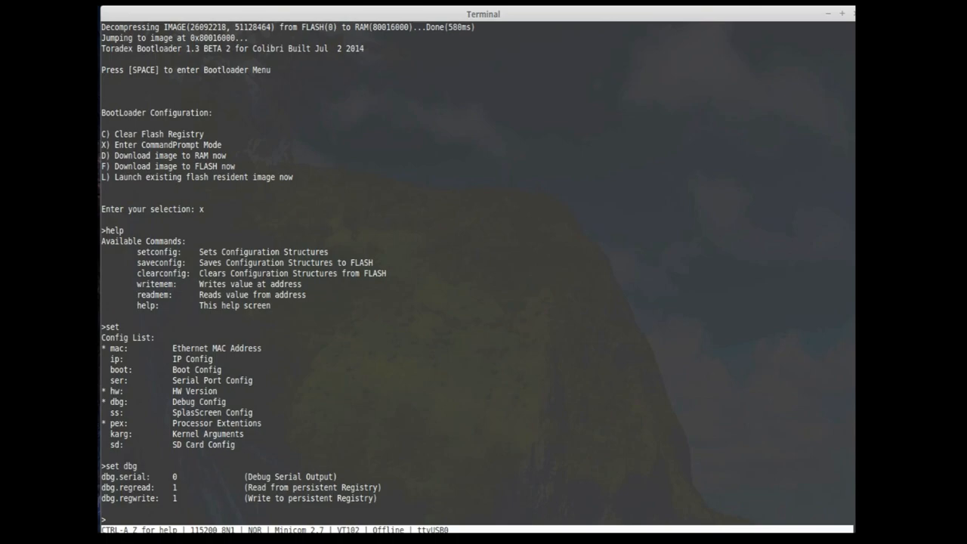
type("se")
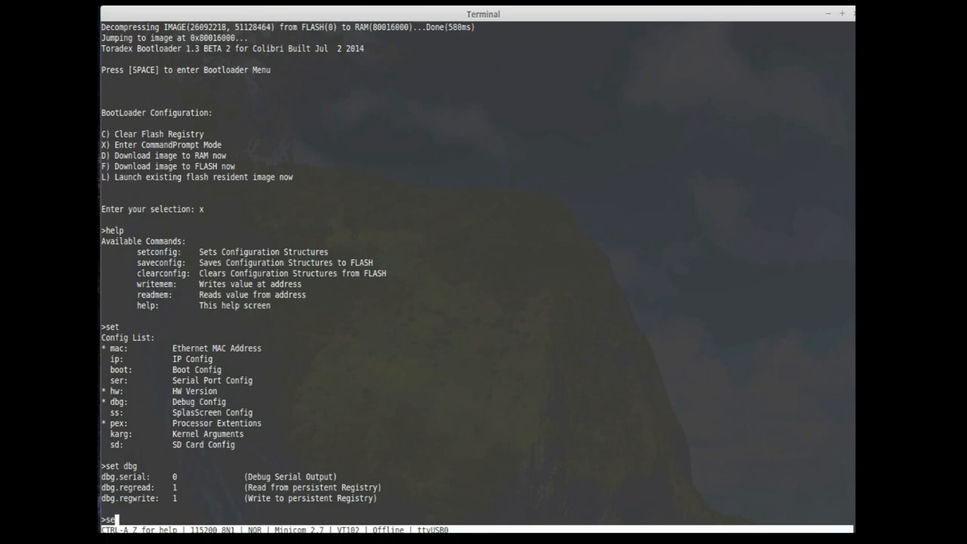